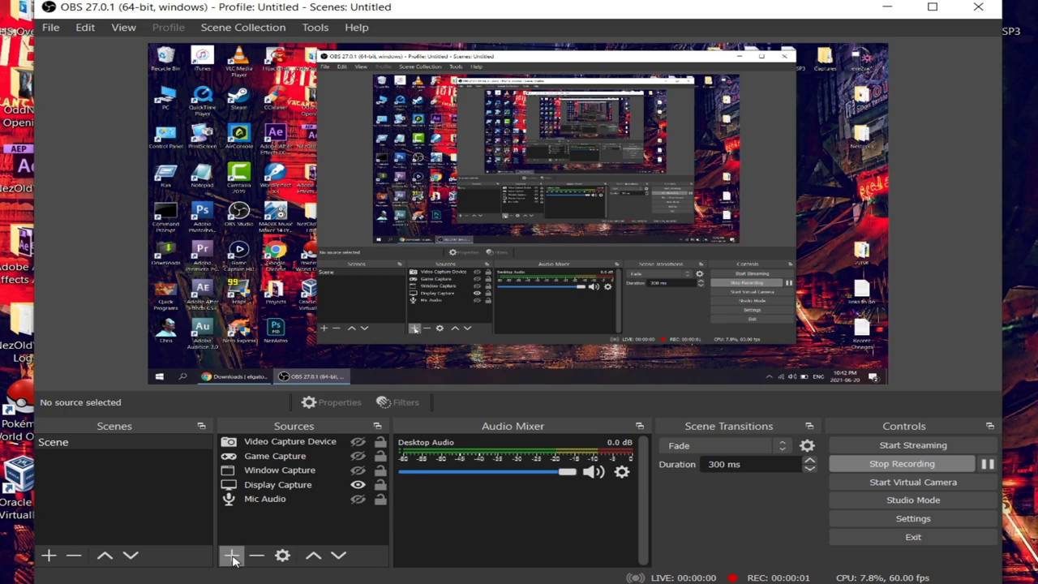
Add a Video Capture Device source 'elgato 60s' using the Elgato Game Capture HD device.
left_click(232, 555)
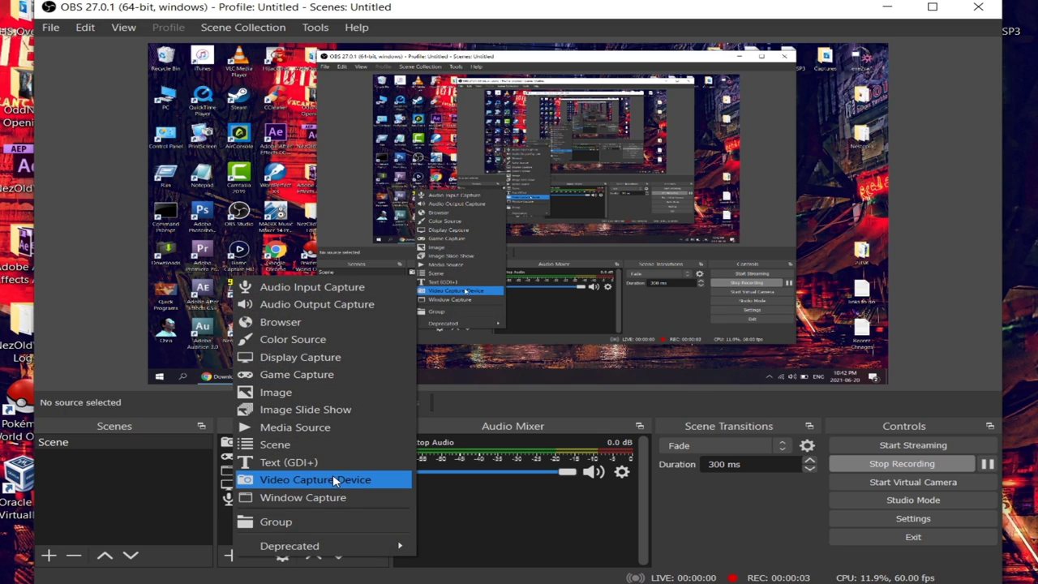
left_click(315, 479)
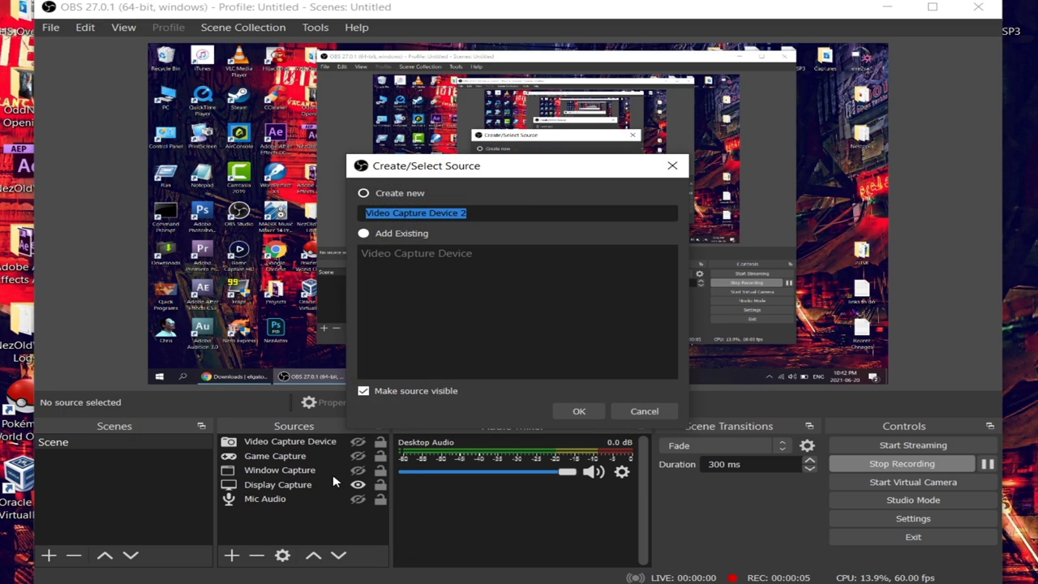
type("elgato")
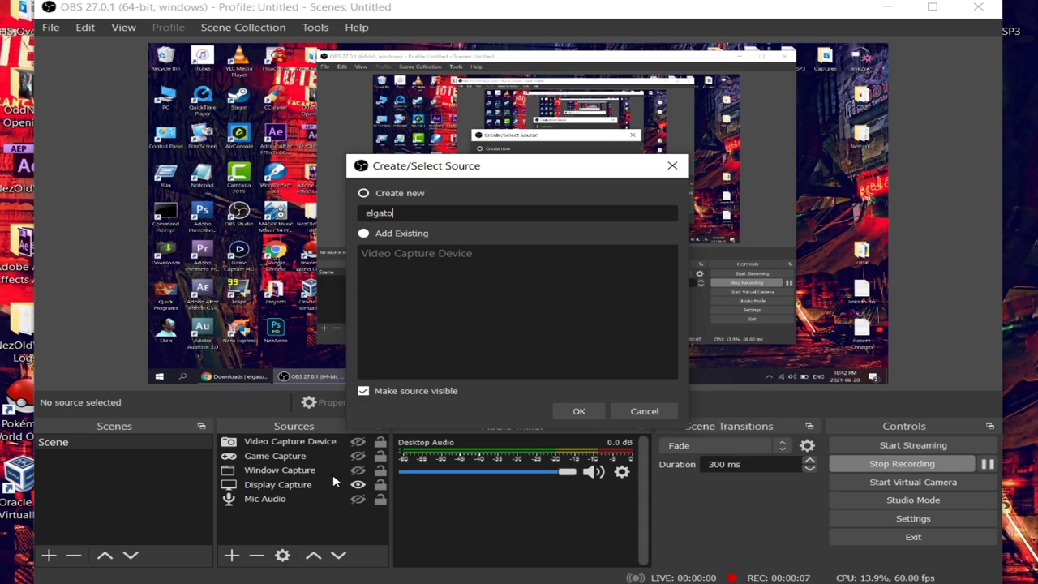
type("60s")
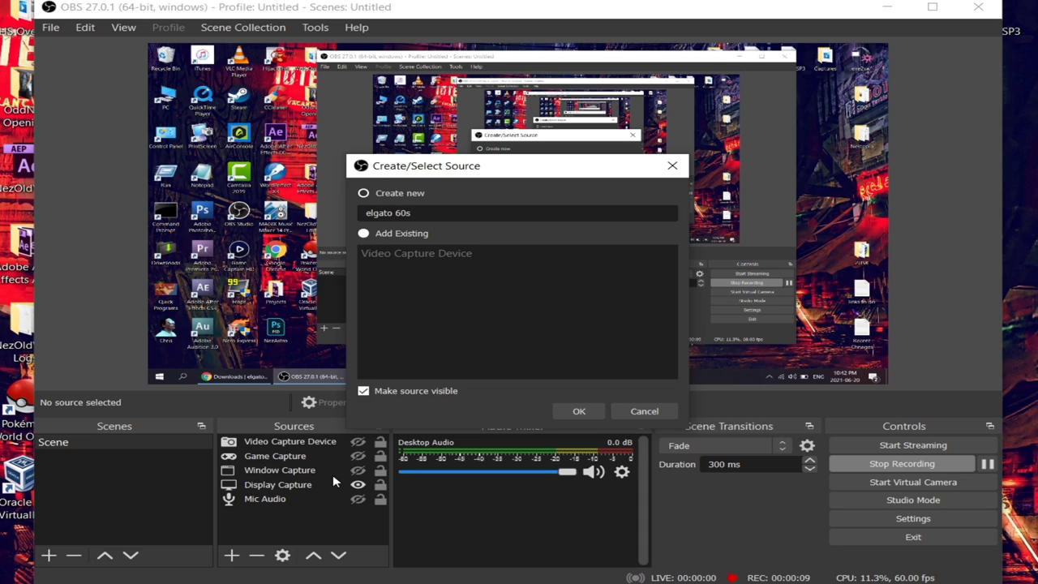
mouse_move(628, 394)
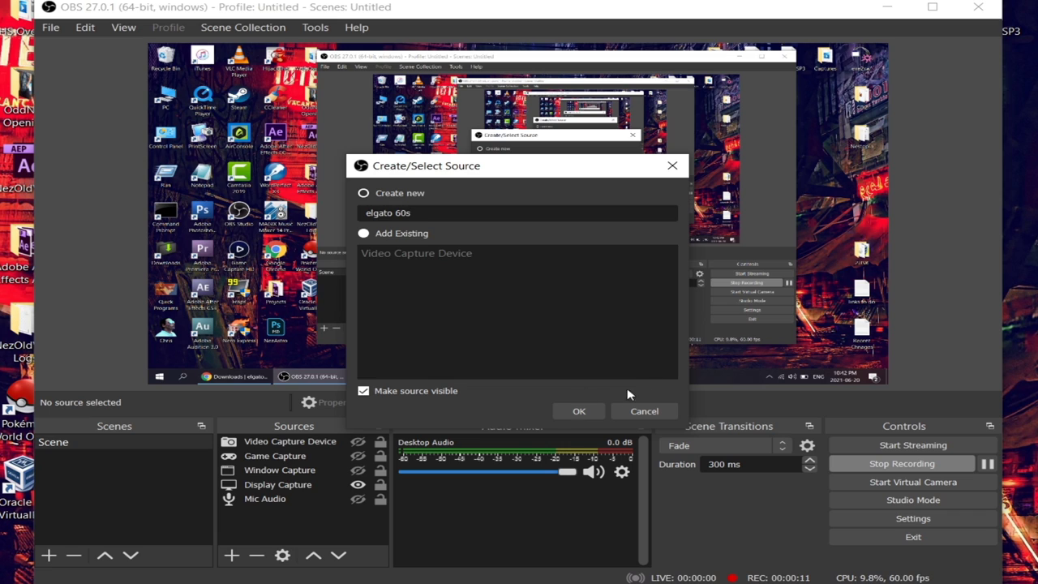
left_click(579, 411)
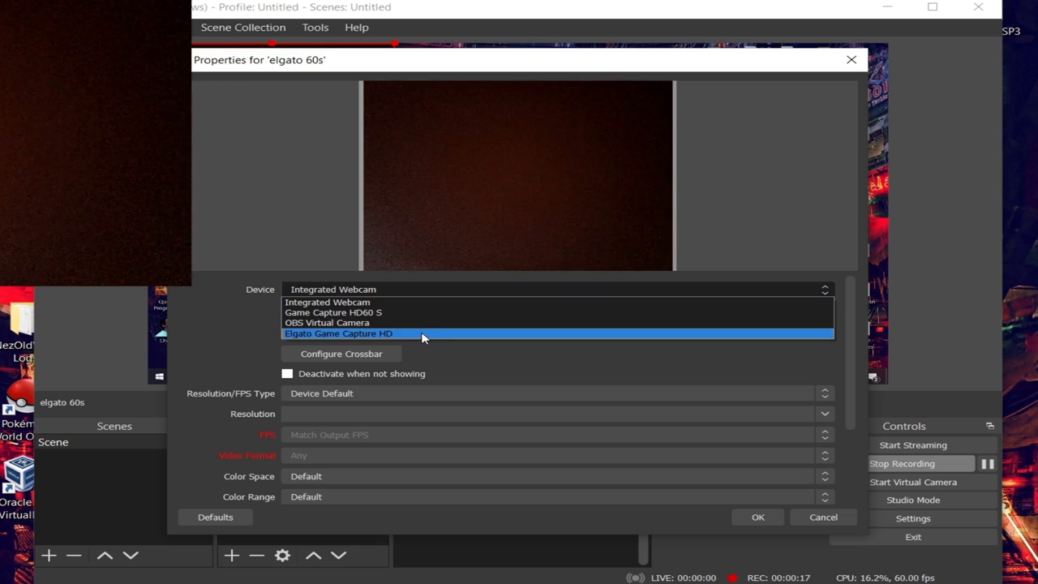
left_click(339, 333)
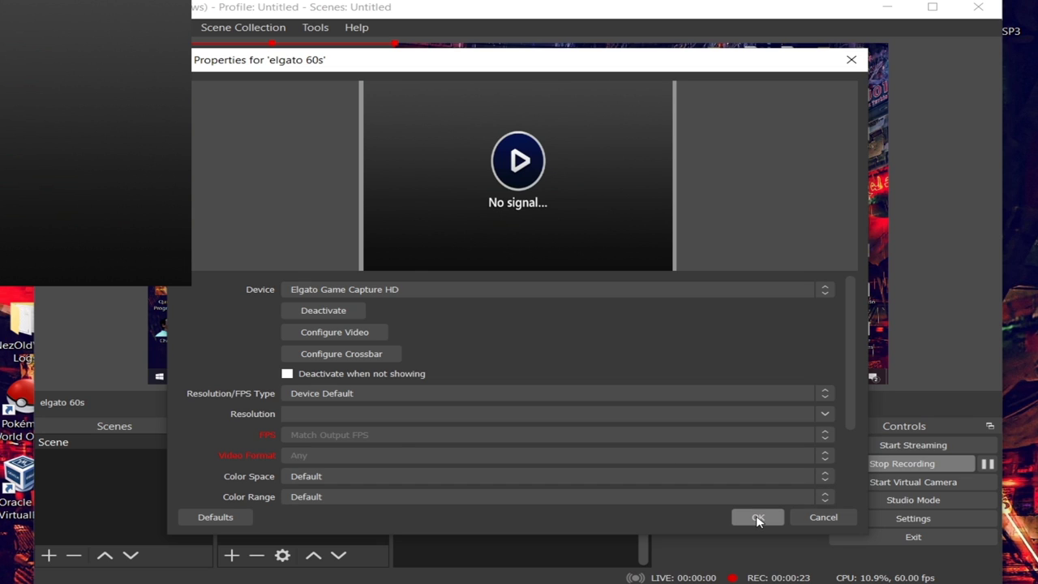
left_click(758, 517)
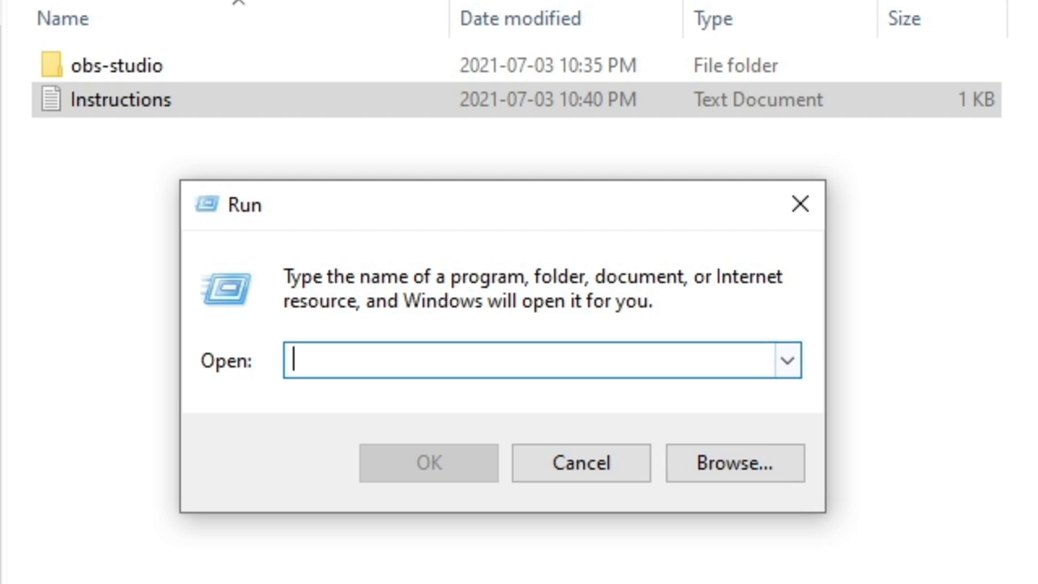
Run %AppData% to open the AppData folder.
type("%AppData%")
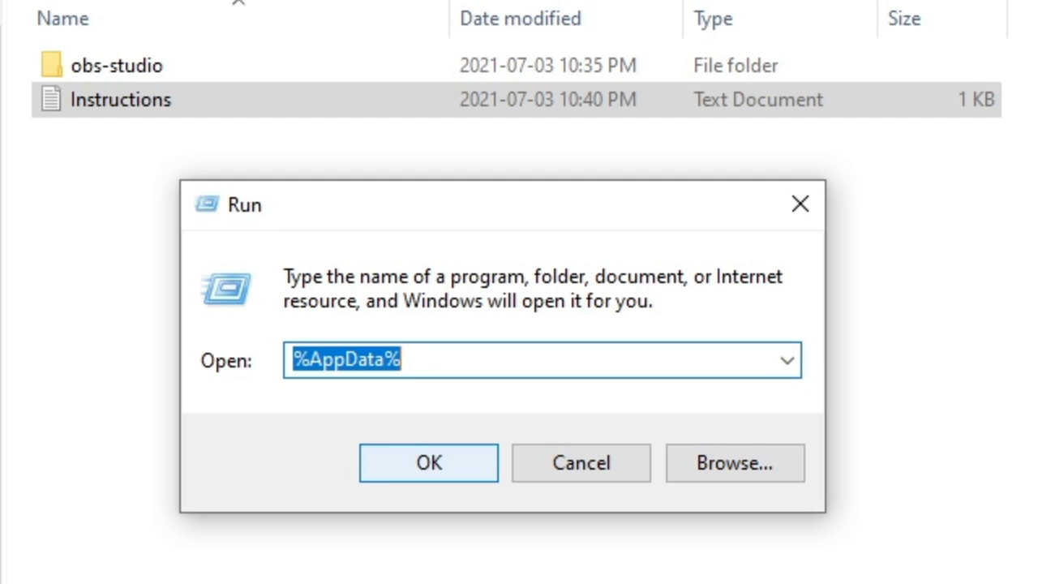
left_click(428, 462)
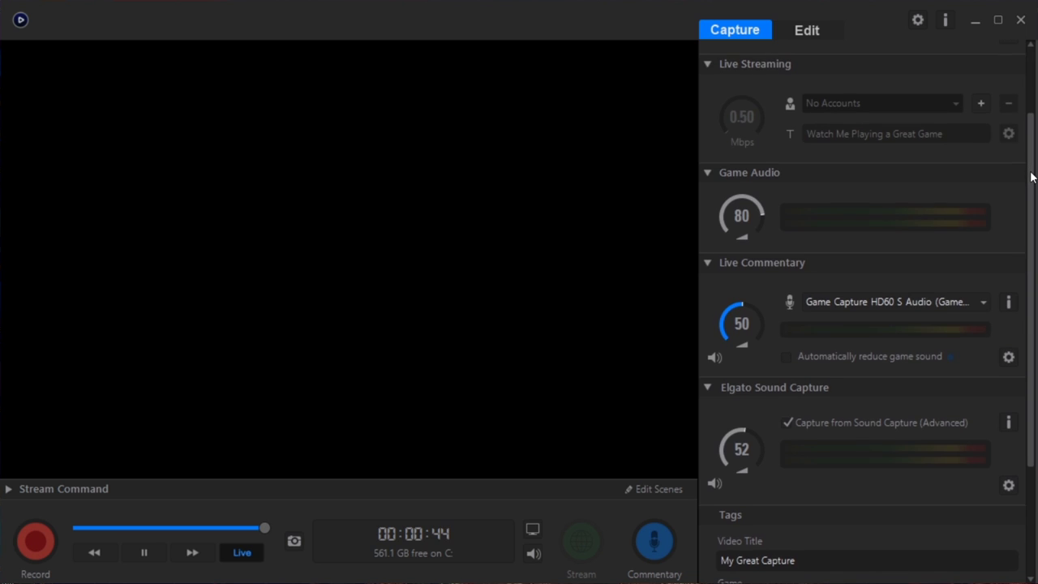
Show the Live Commentary audio input options in the Capture panel.
scroll("up", 3)
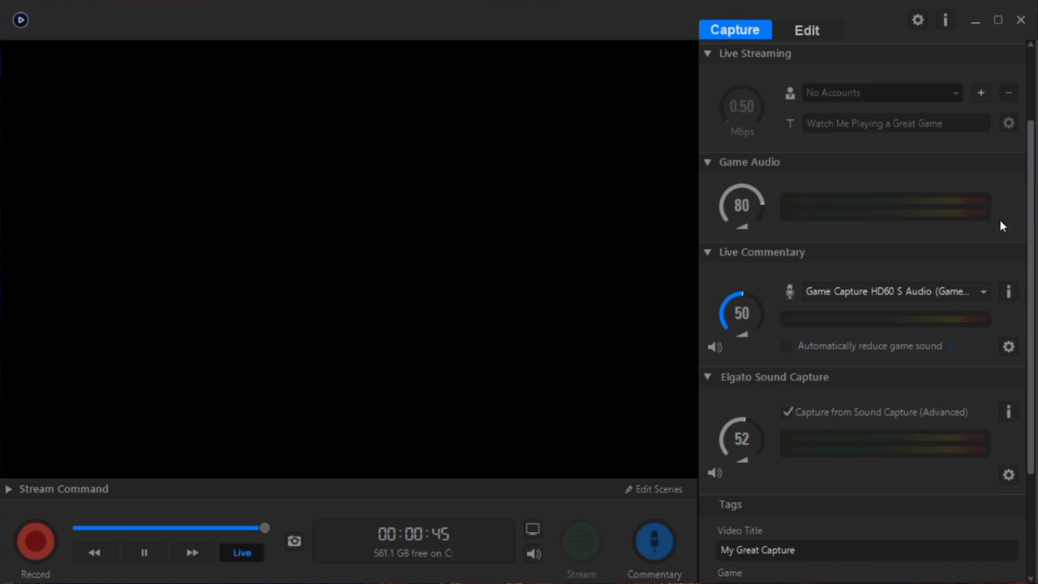
left_click(984, 291)
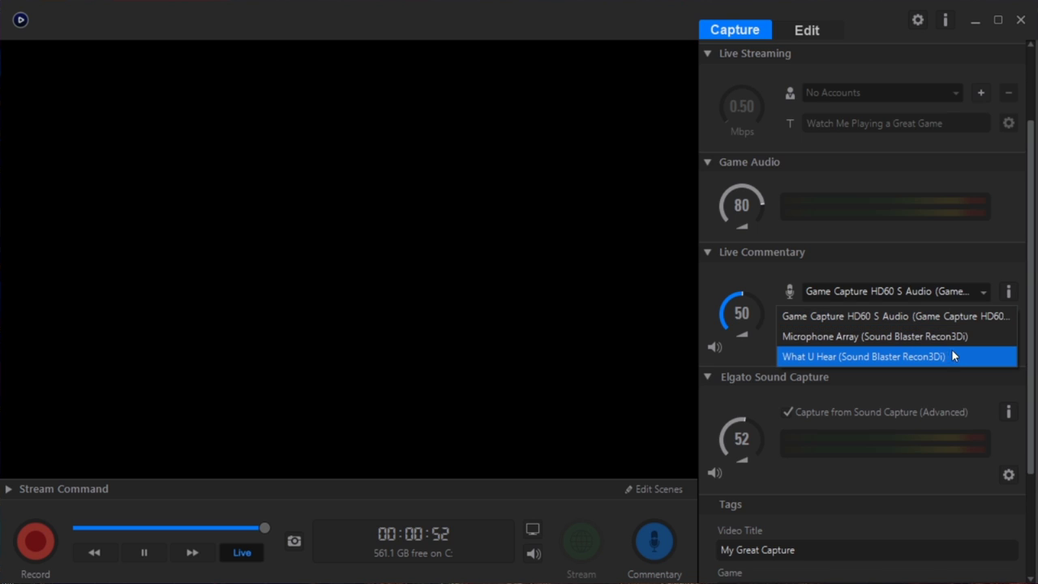
mouse_move(957, 317)
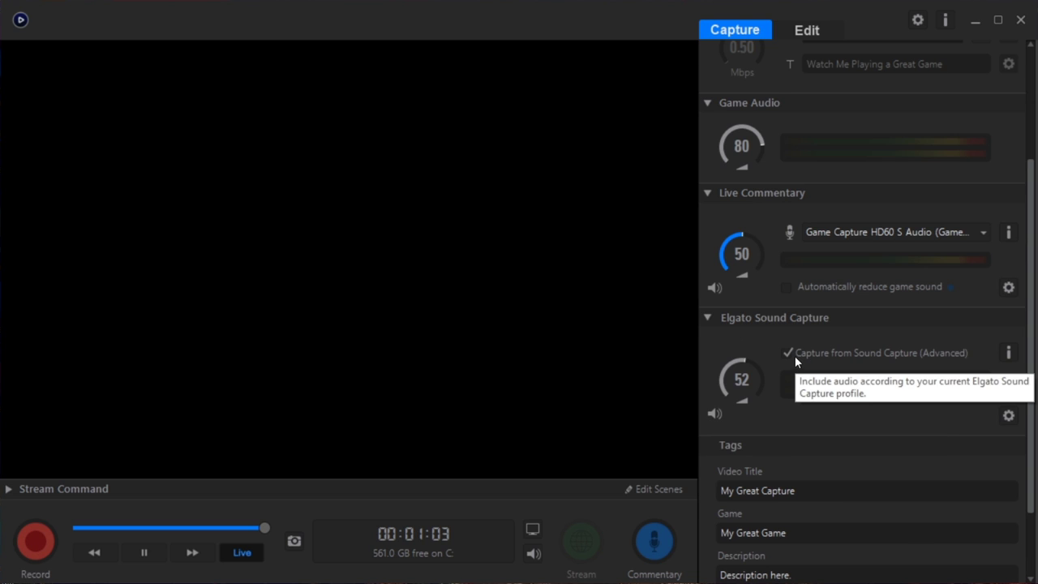
mouse_move(791, 355)
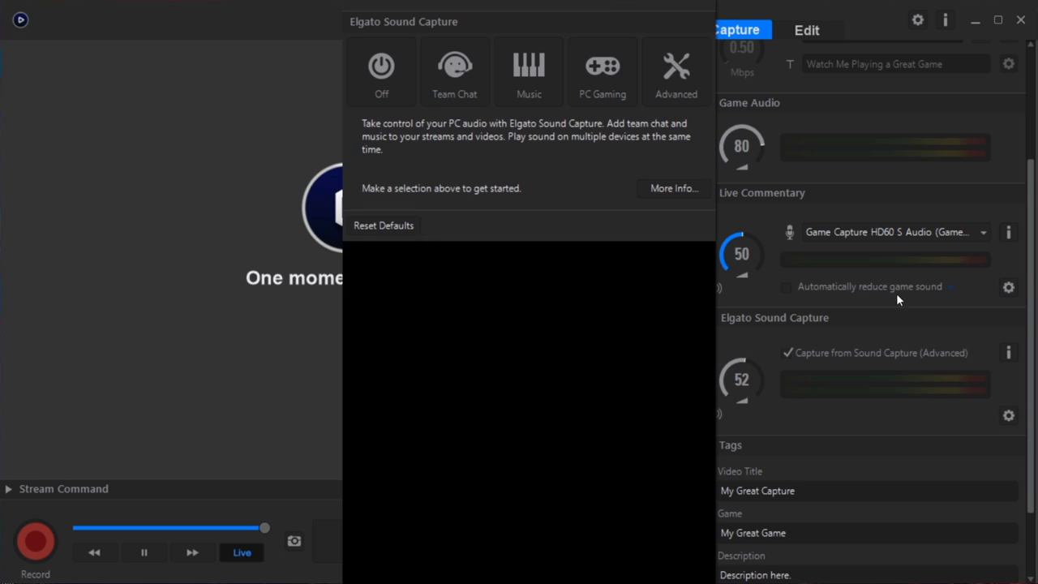
Switch Sound Capture to Advanced and choose Game Capture HD60 S Audio as input.
left_click(676, 72)
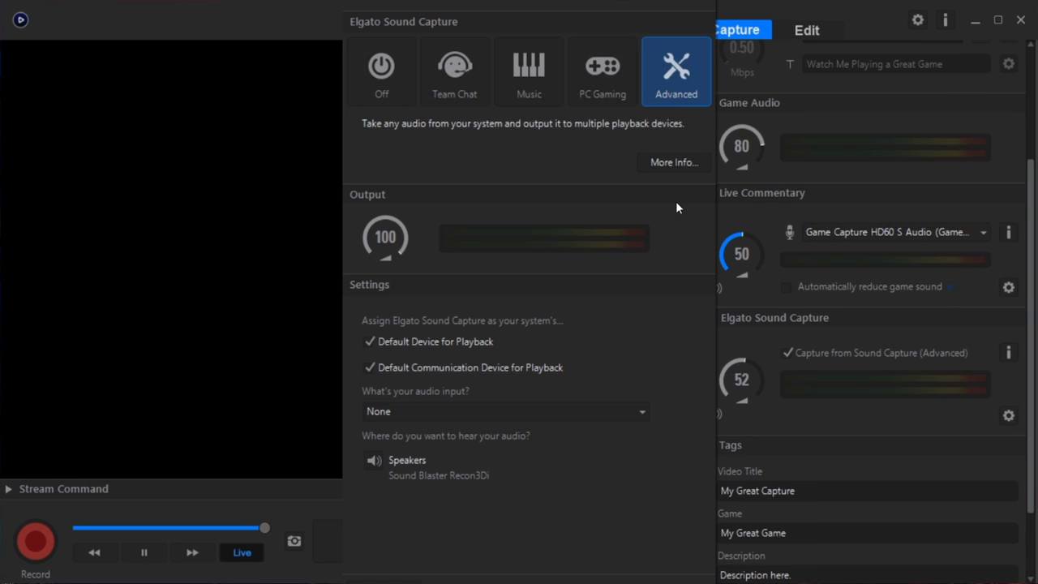
mouse_move(491, 209)
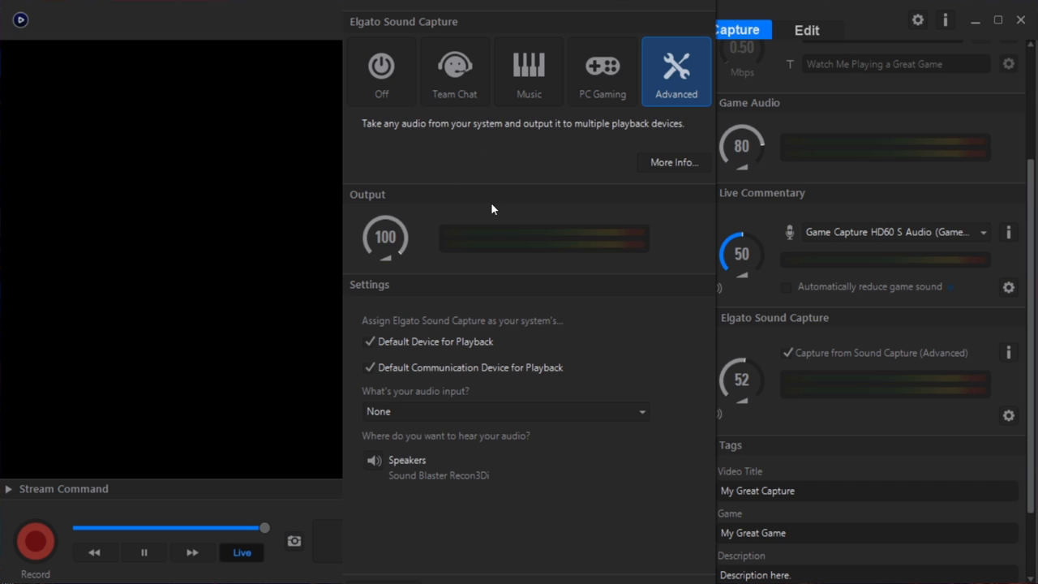
mouse_move(535, 472)
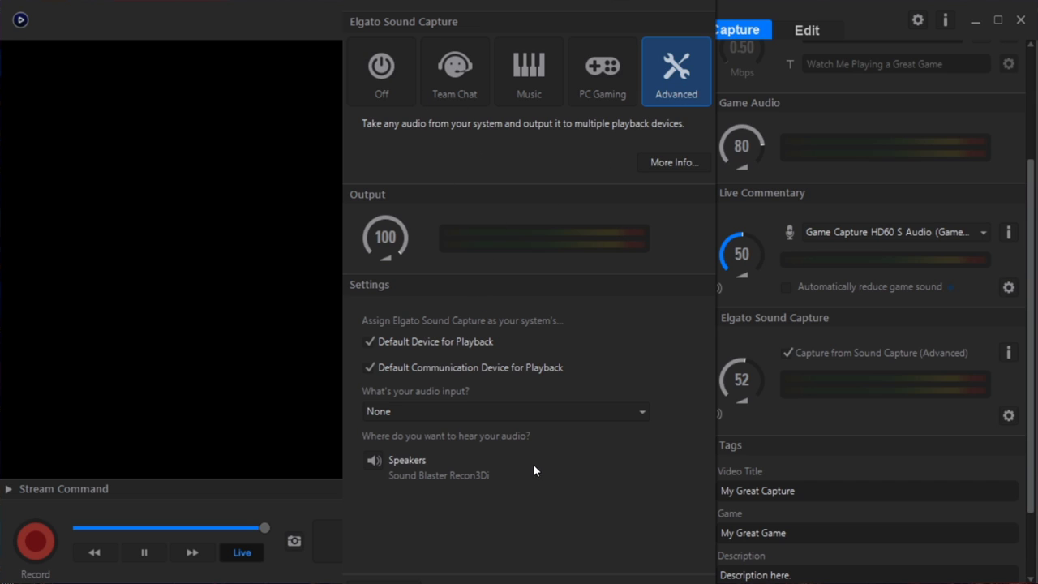
mouse_move(449, 416)
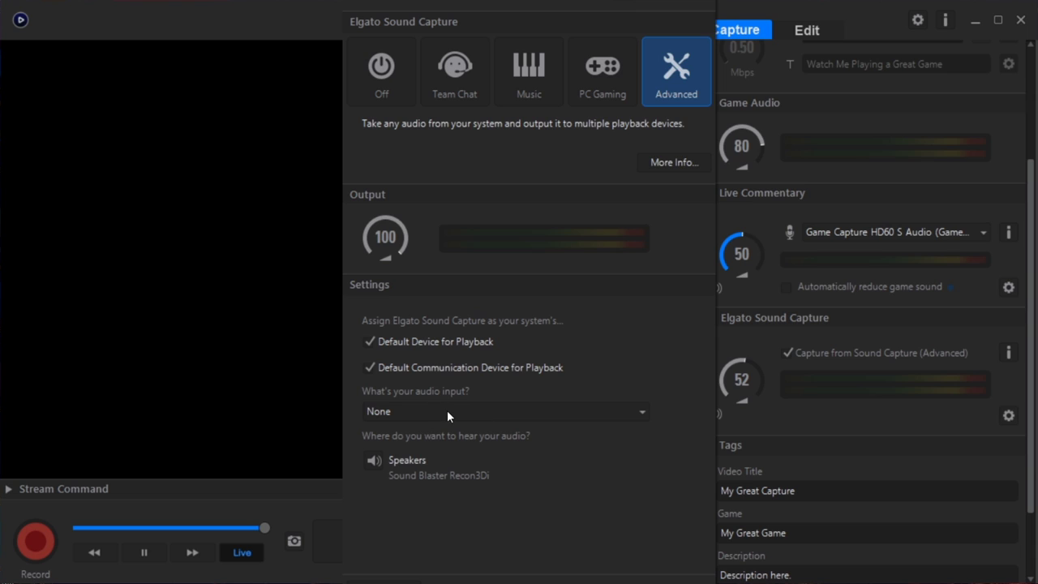
left_click(503, 411)
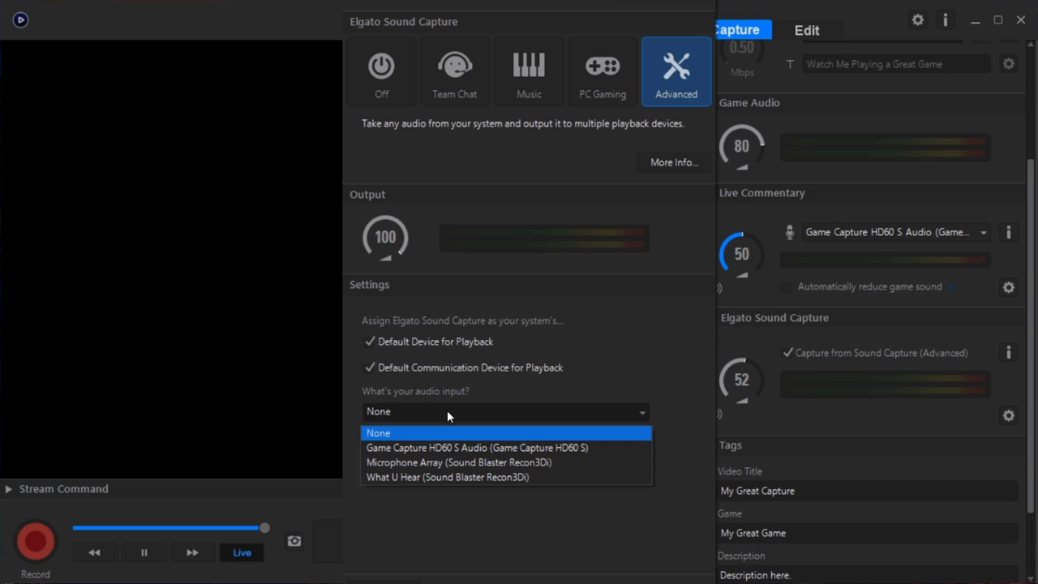
mouse_move(447, 444)
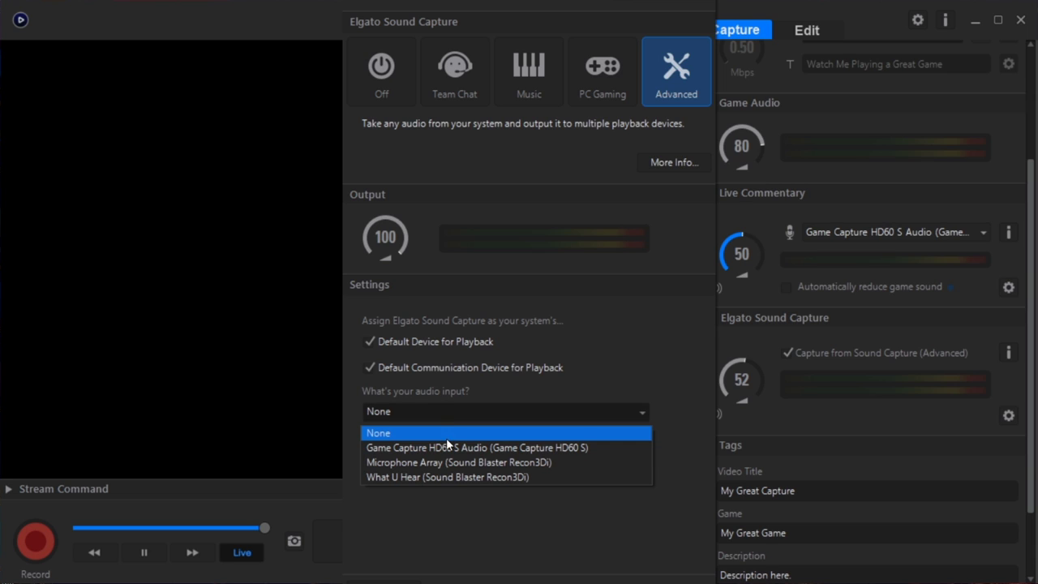
left_click(476, 447)
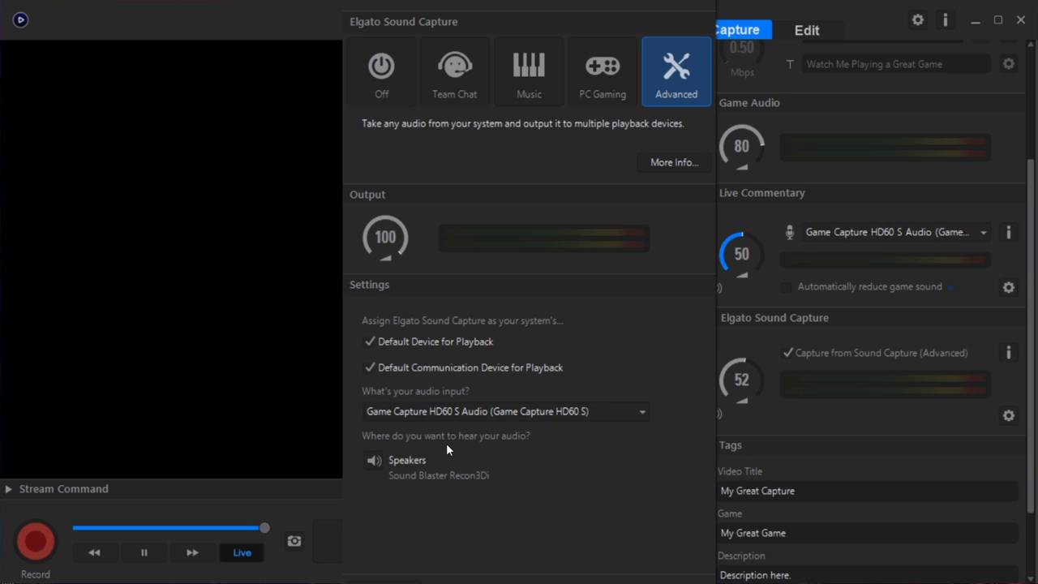
mouse_move(602, 448)
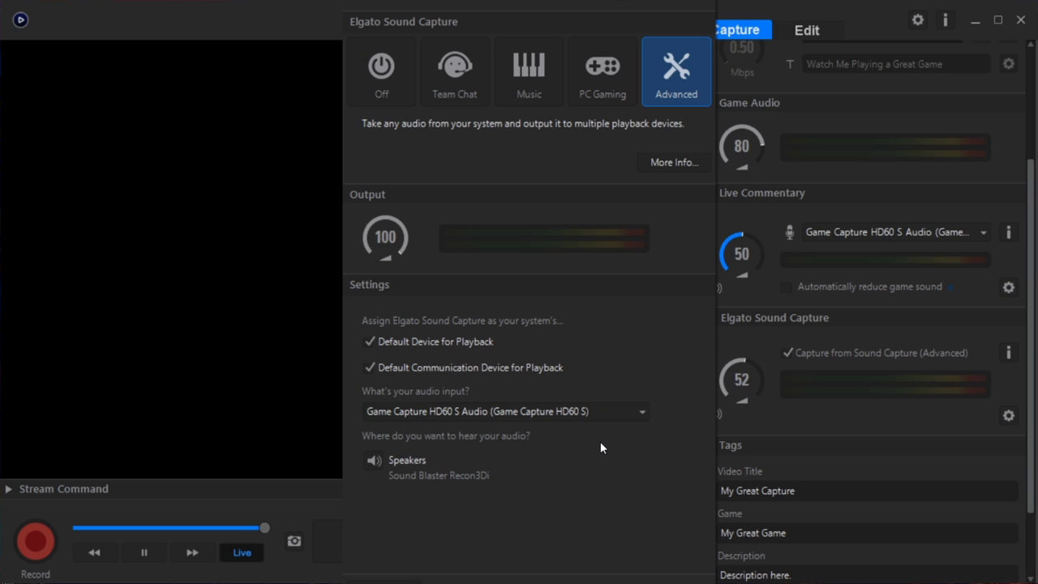
mouse_move(702, 2)
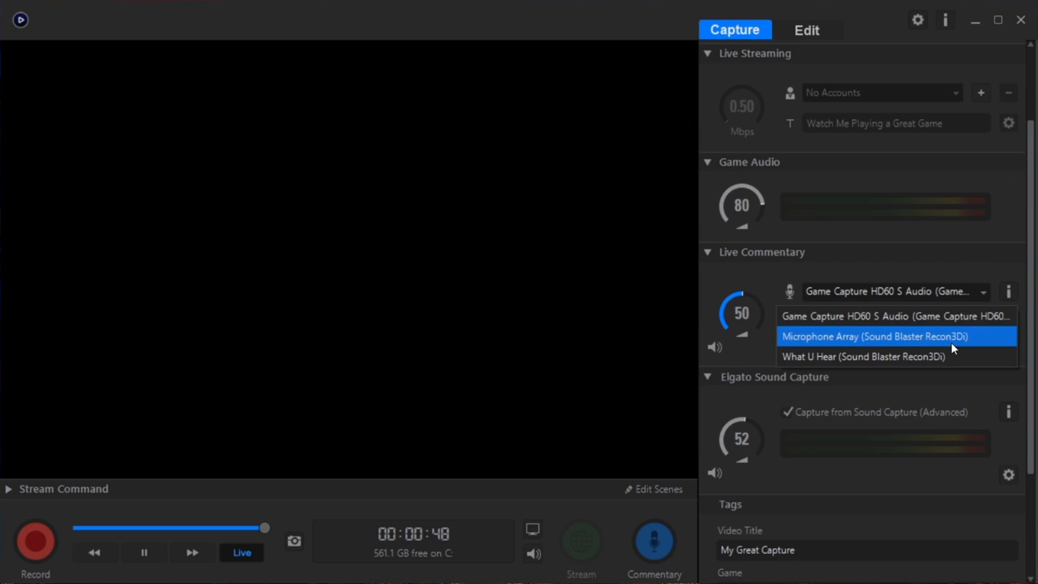
mouse_move(973, 316)
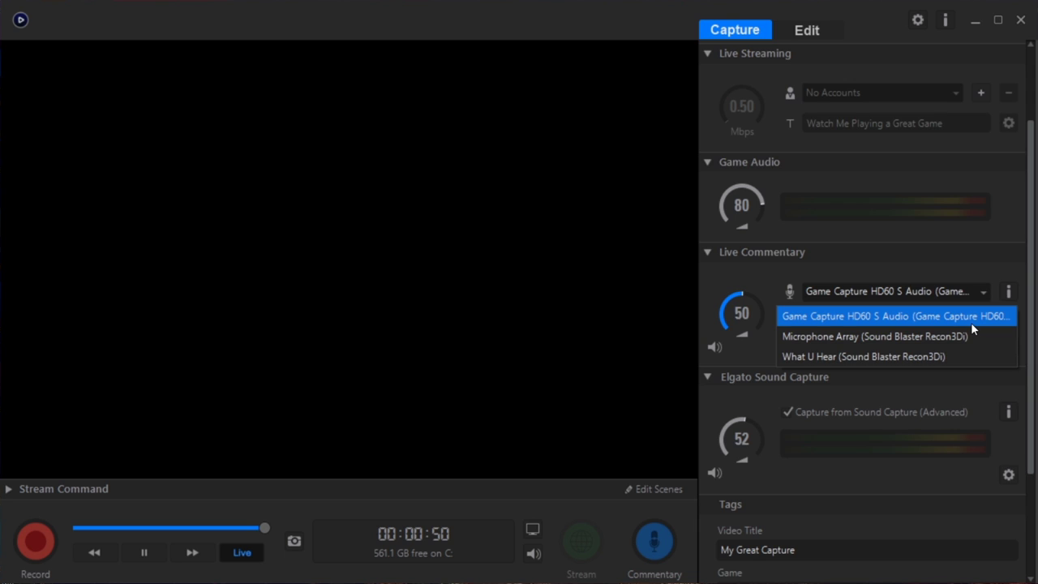